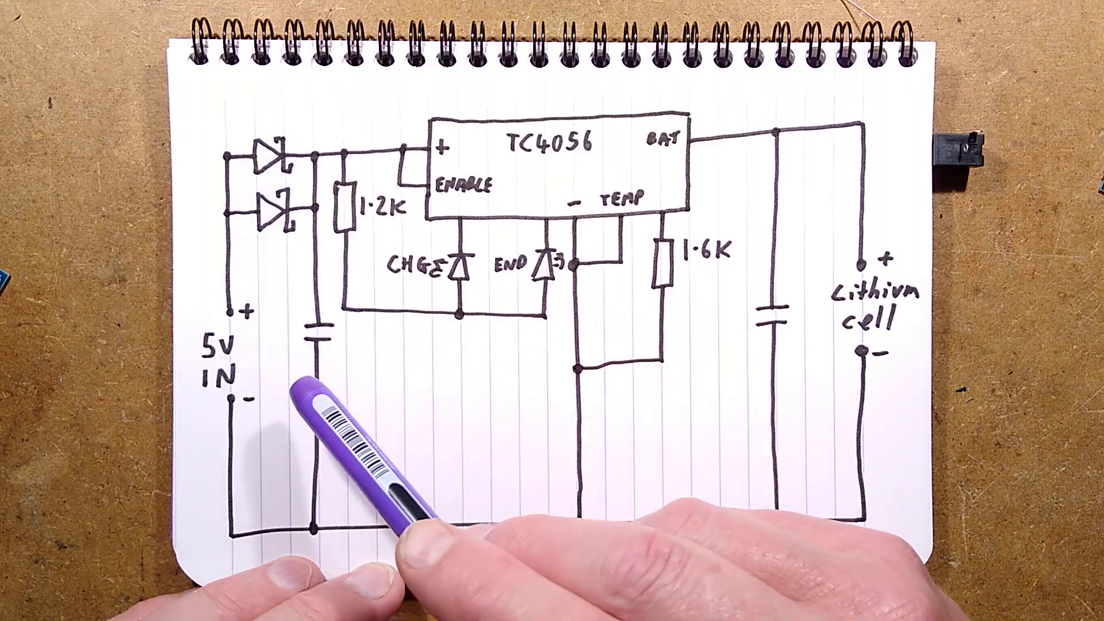
text(TP4056 3A)
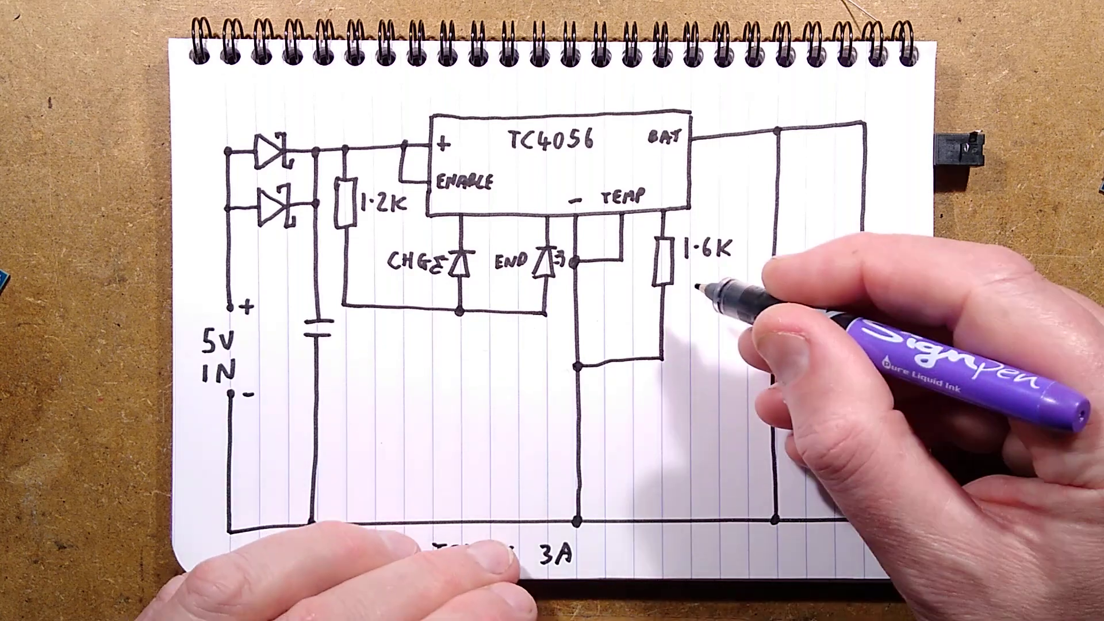
text(700)
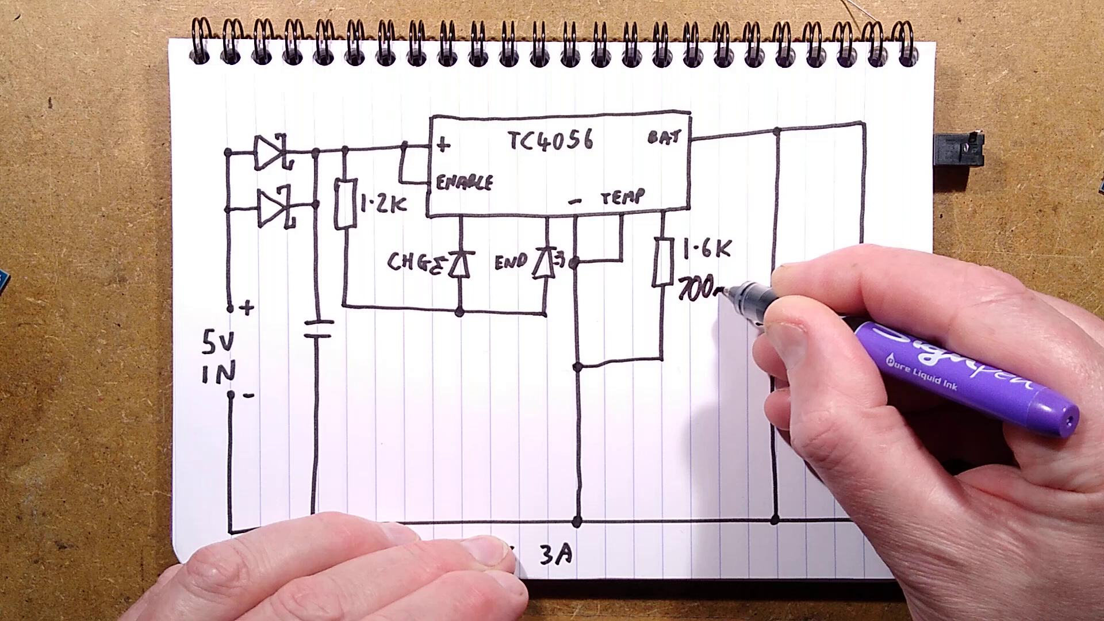